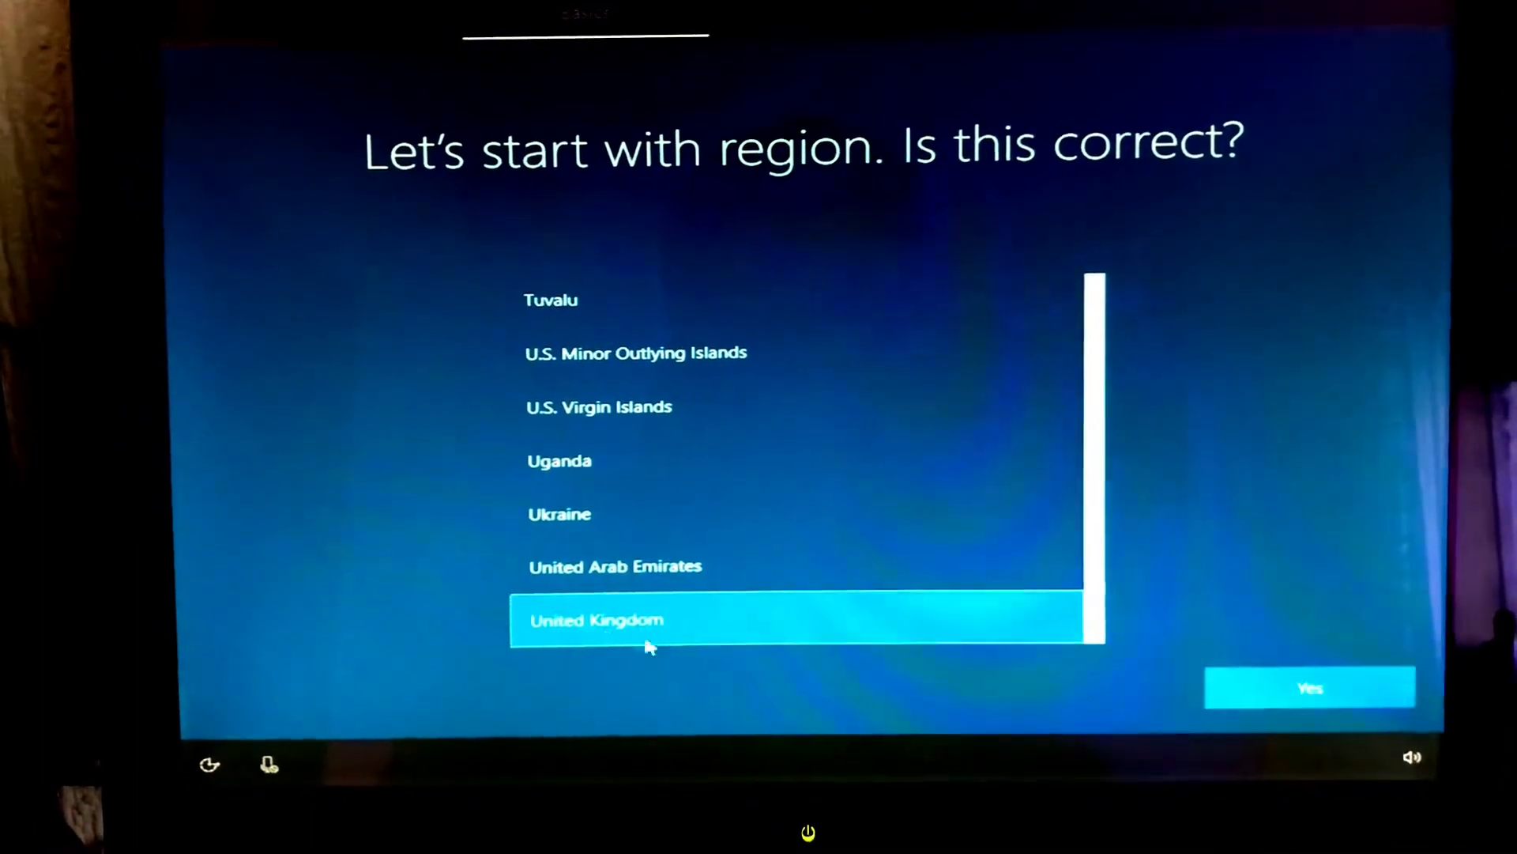
# - Set region and keyboard layout to United Kingdom, skipping a second layout
pyautogui.click(1309, 687)
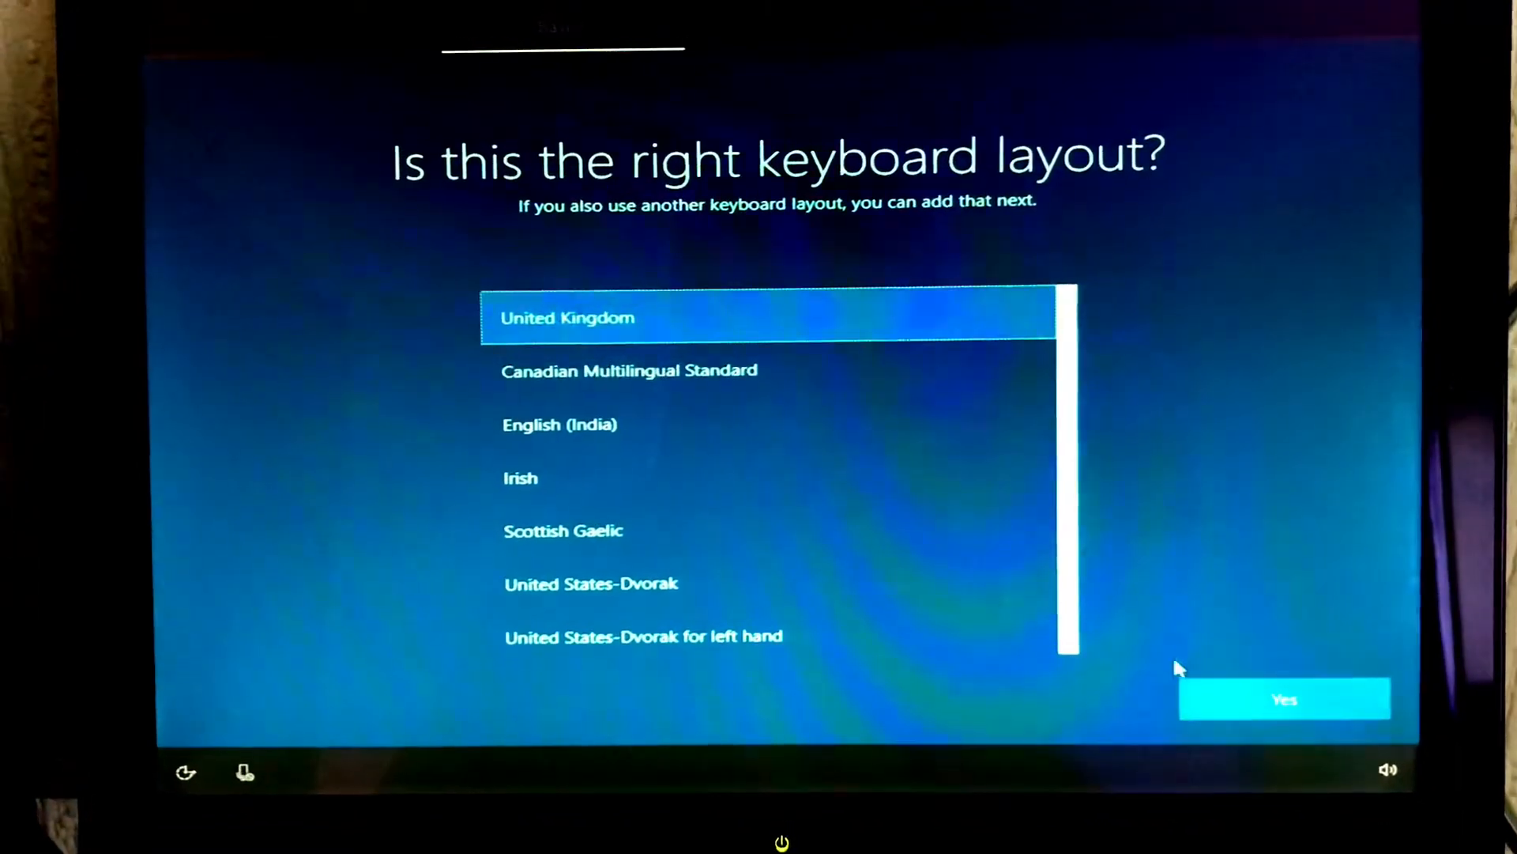
pyautogui.click(1285, 699)
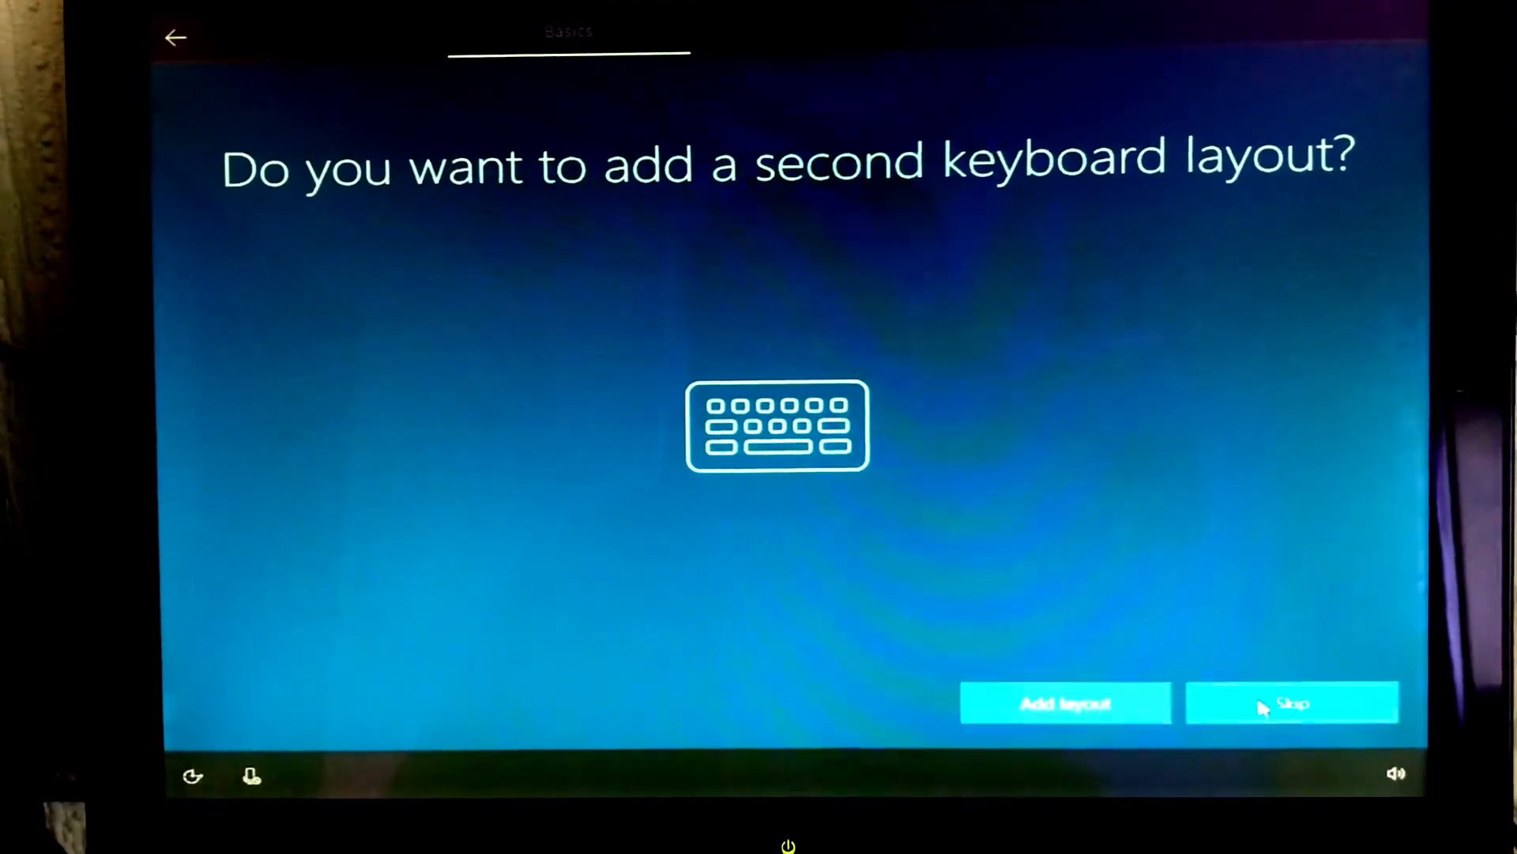
pyautogui.click(1292, 702)
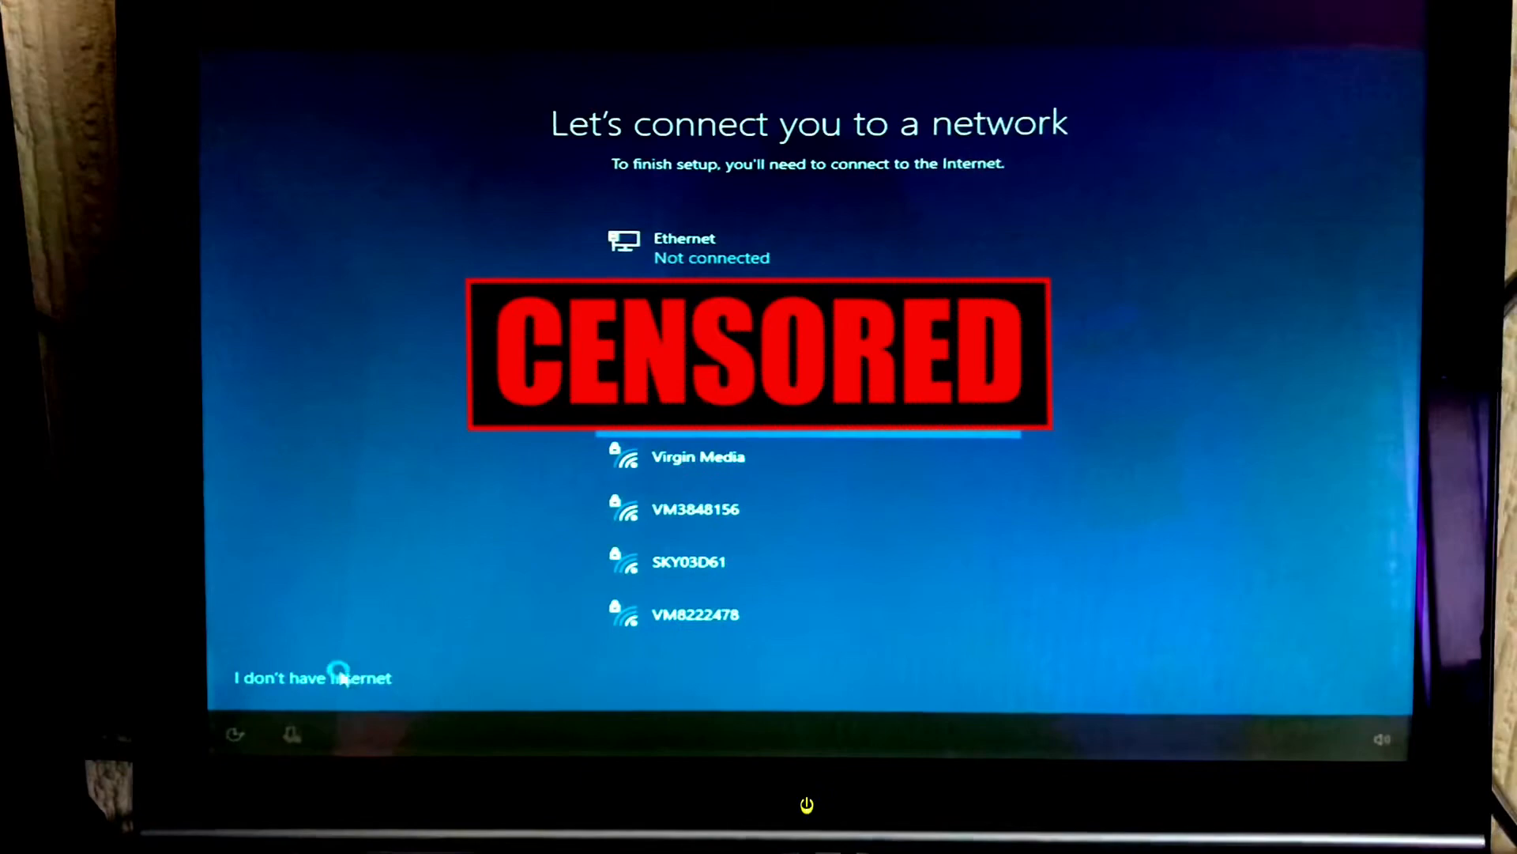
# - Skip internet, continue with limited offline setup, and enter the local user name
pyautogui.click(311, 678)
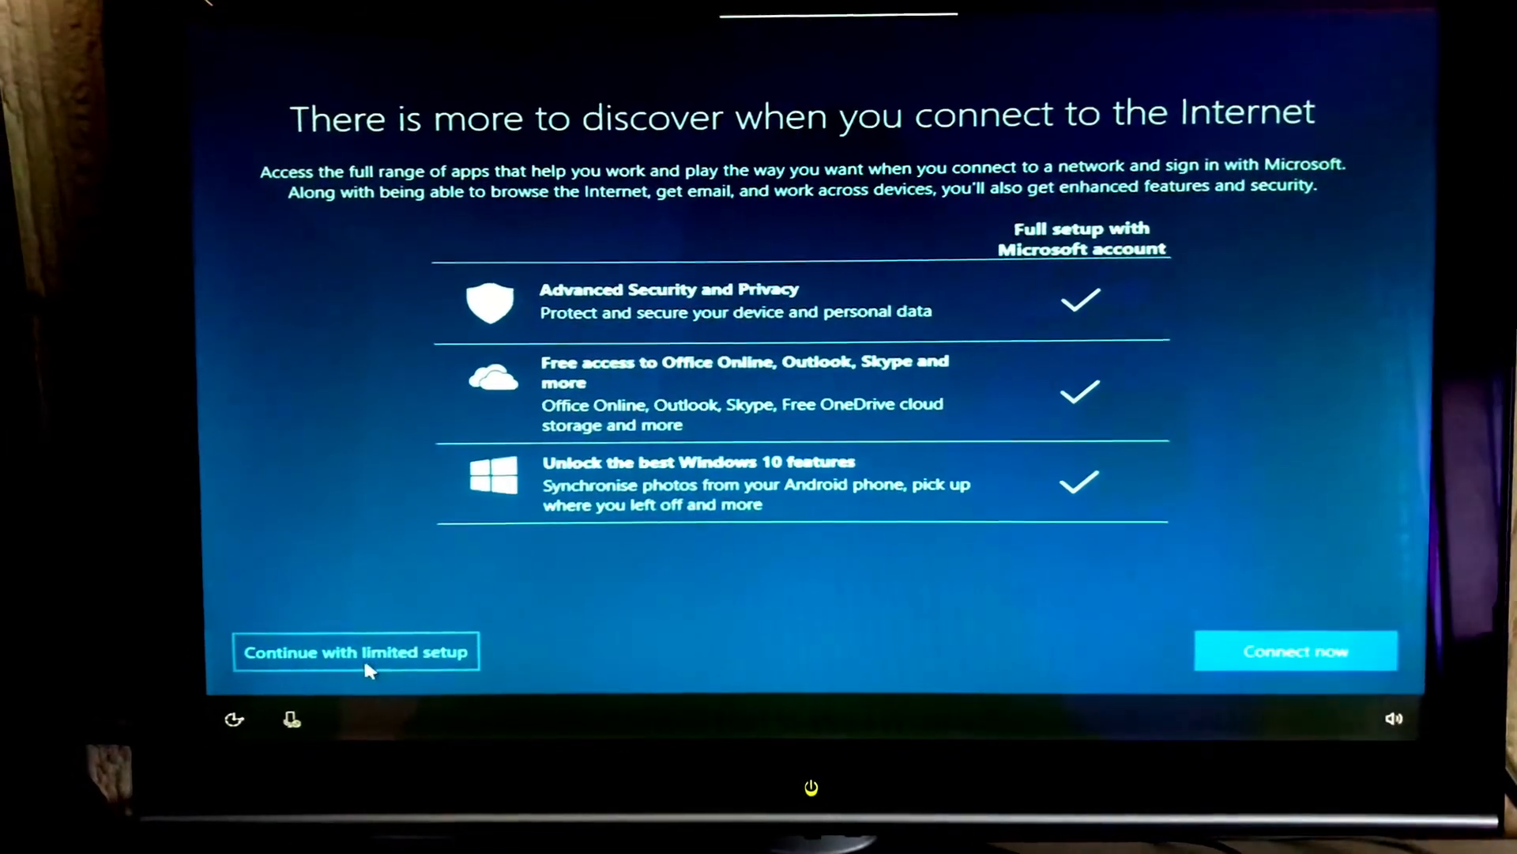
pyautogui.click(356, 652)
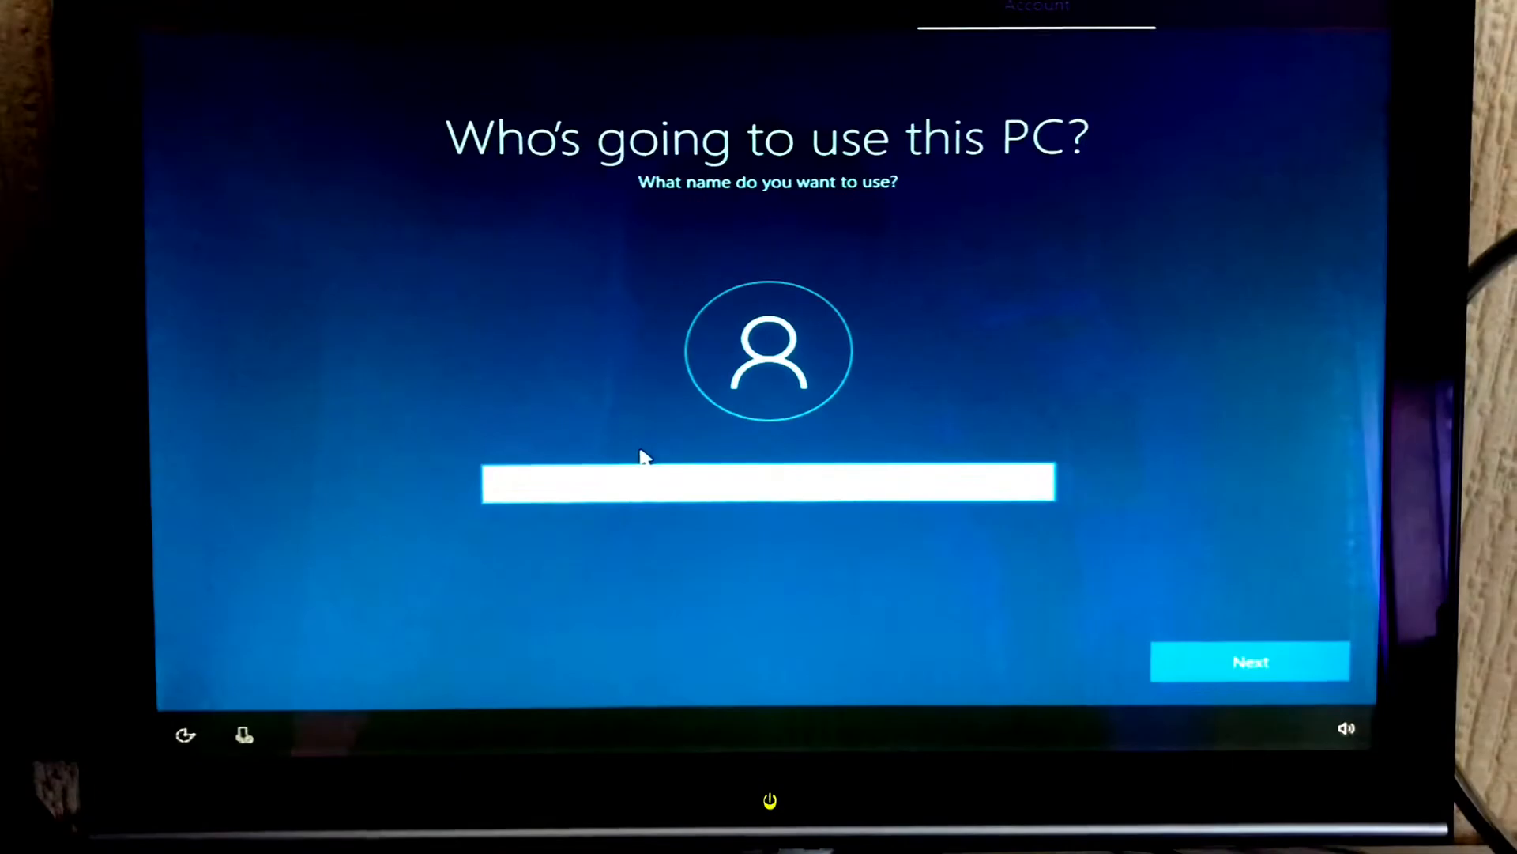
pyautogui.click(1249, 662)
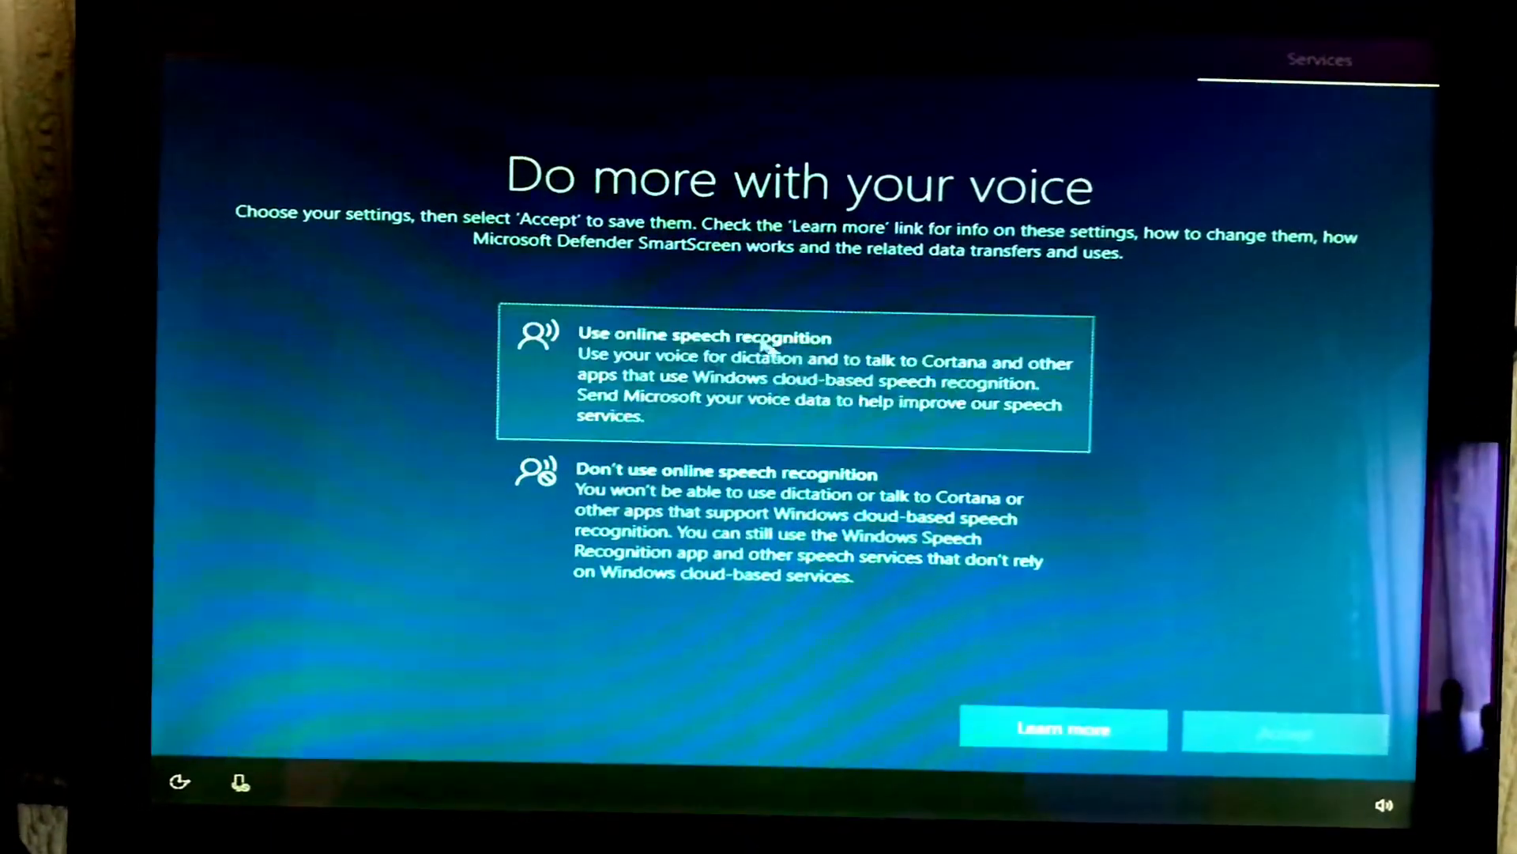
# - Decline online speech, location and Find my device, keeping diagnostics at Basic
pyautogui.click(735, 499)
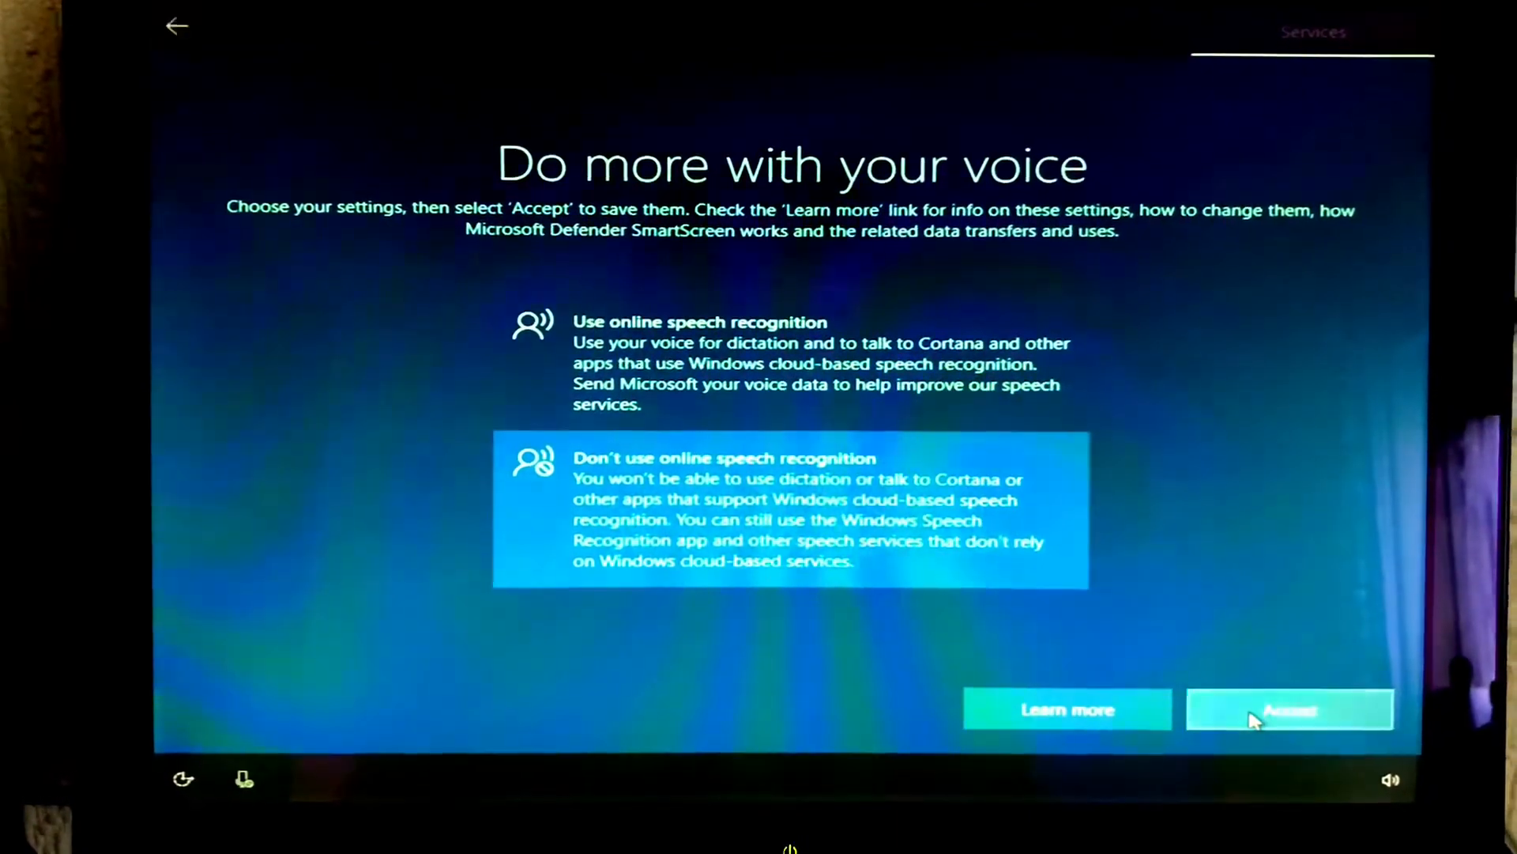
pyautogui.click(1290, 709)
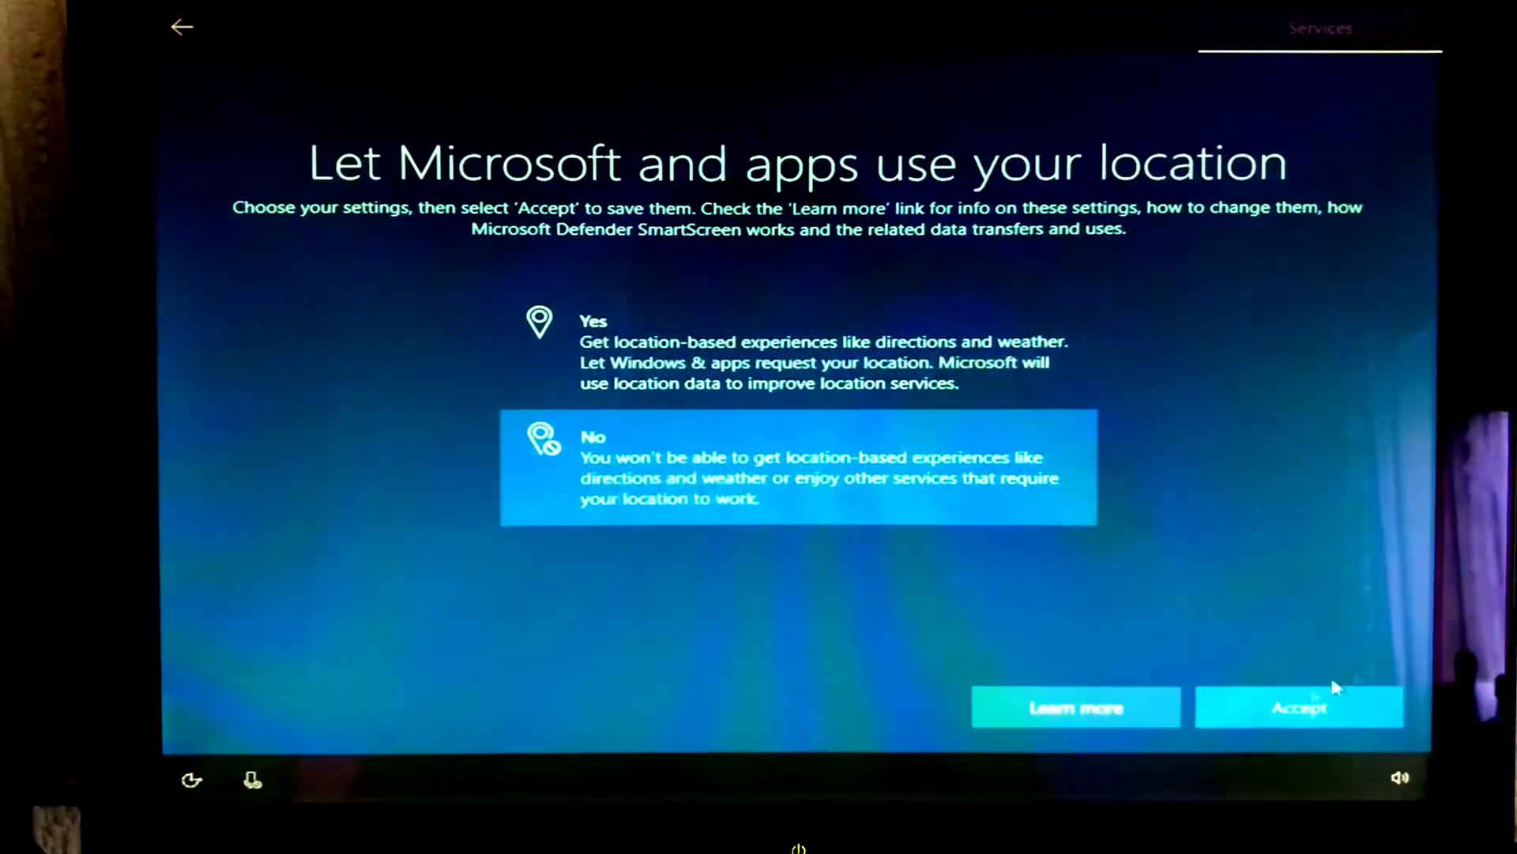
pyautogui.click(1299, 706)
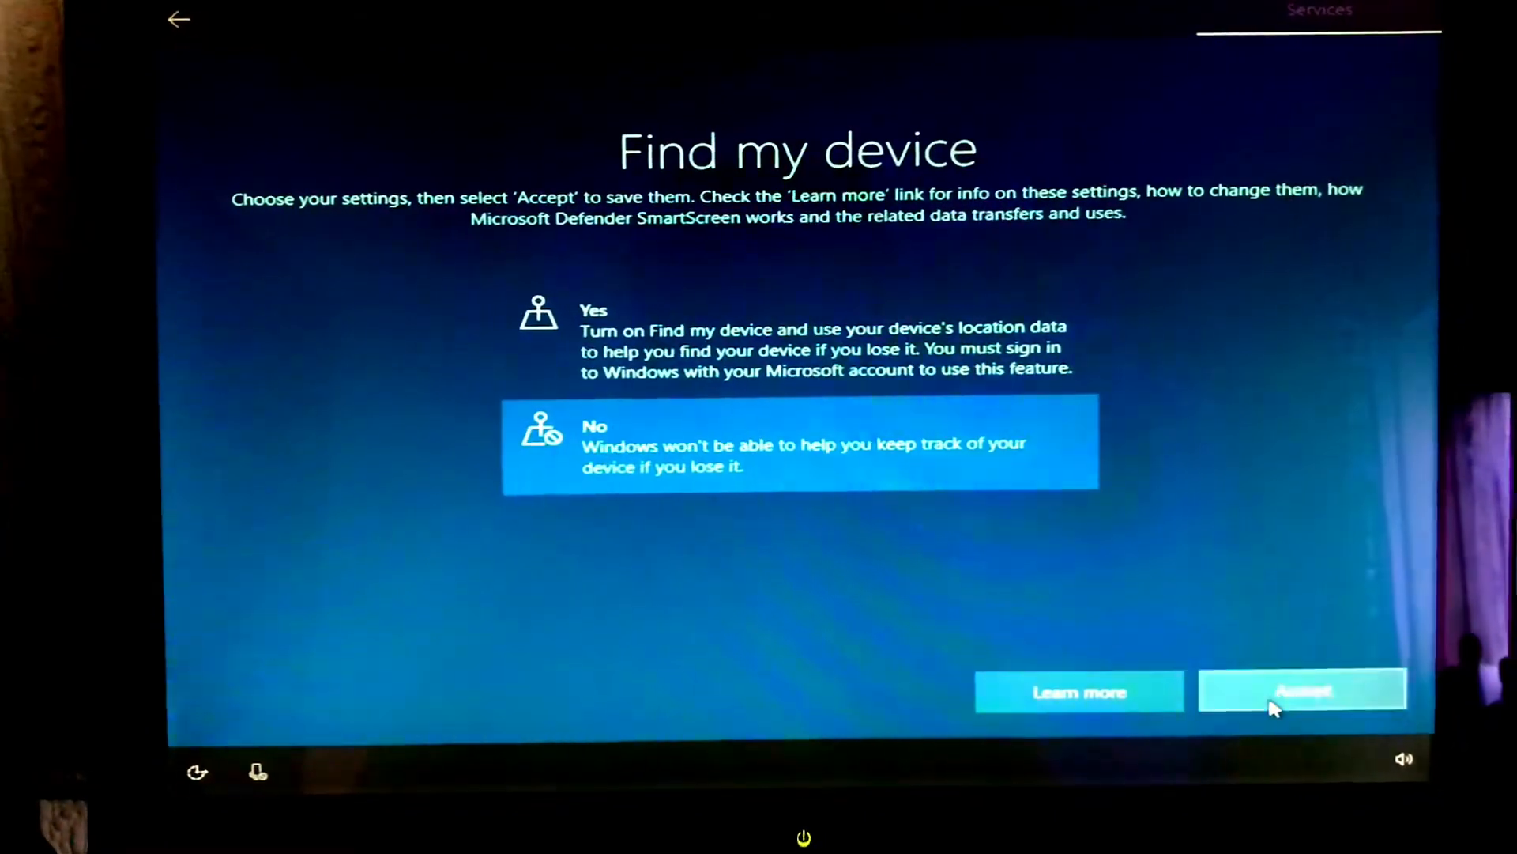
pyautogui.click(1300, 690)
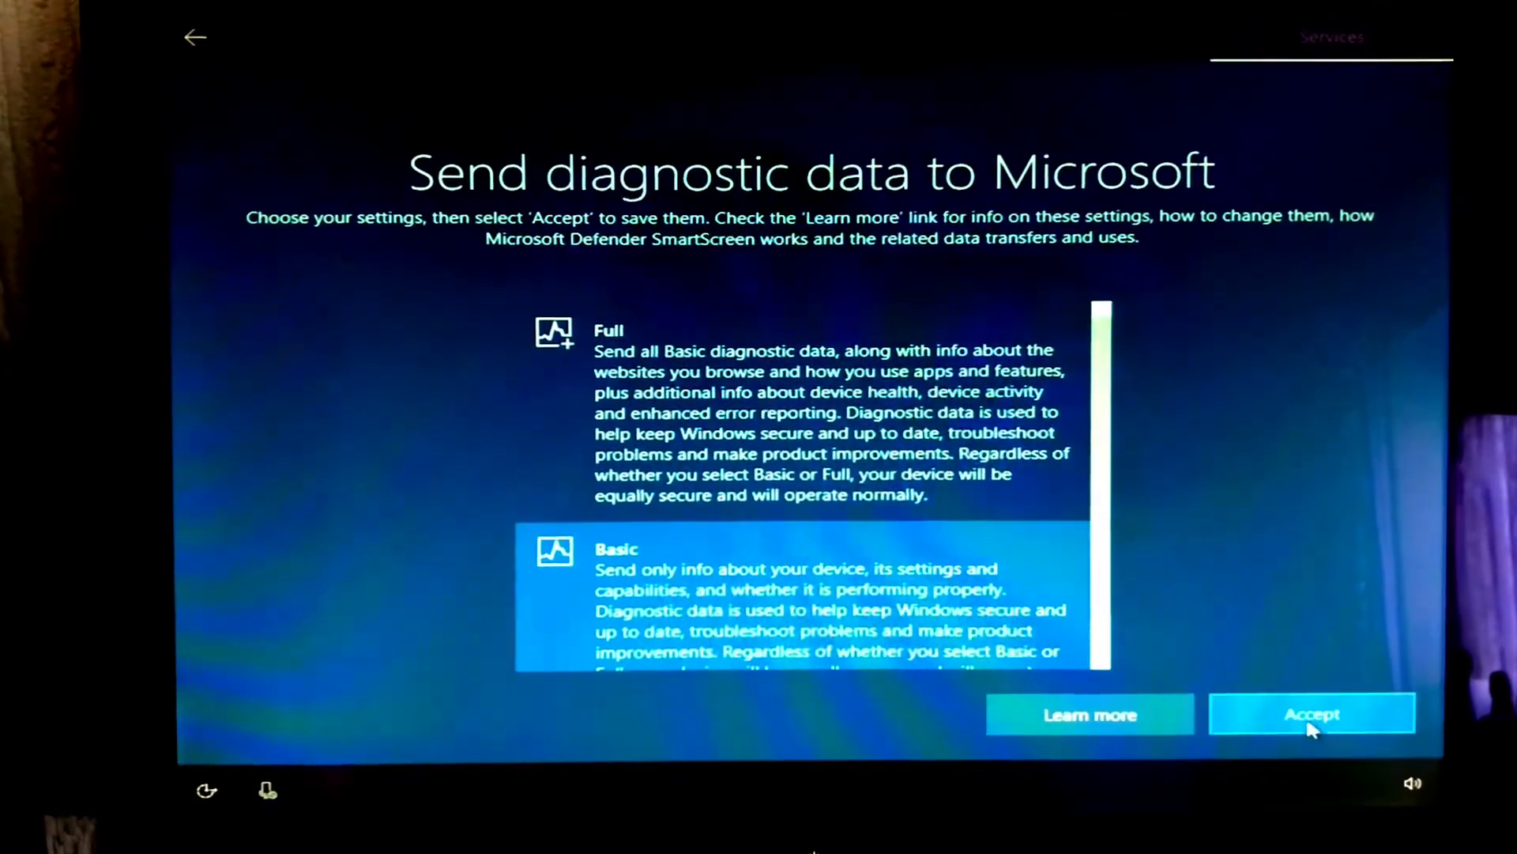
pyautogui.click(1312, 713)
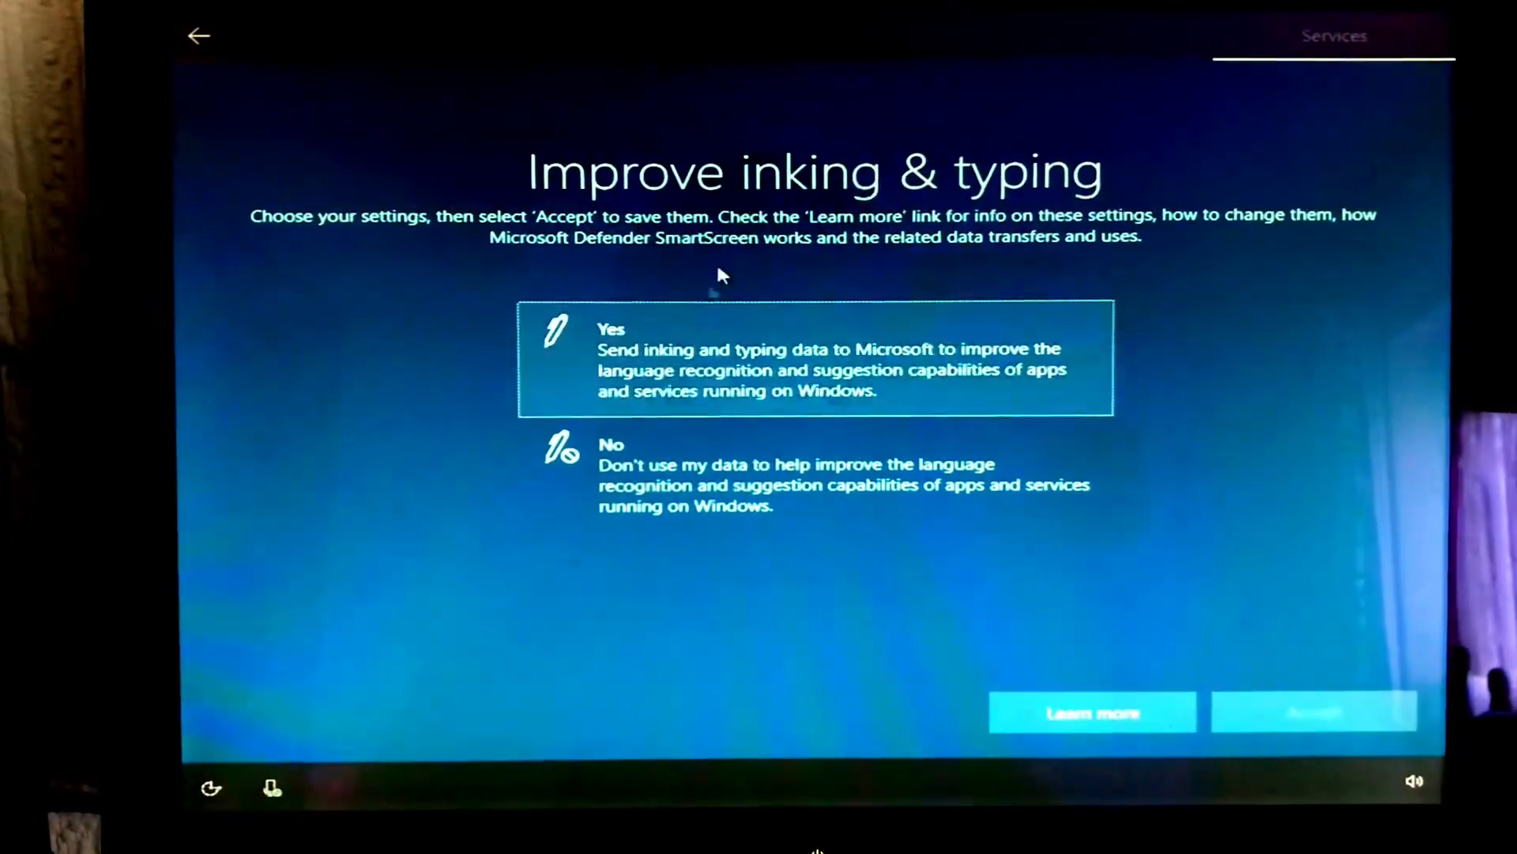
# - Decline inking and typing data, tailored experiences and the advertising ID
pyautogui.click(822, 470)
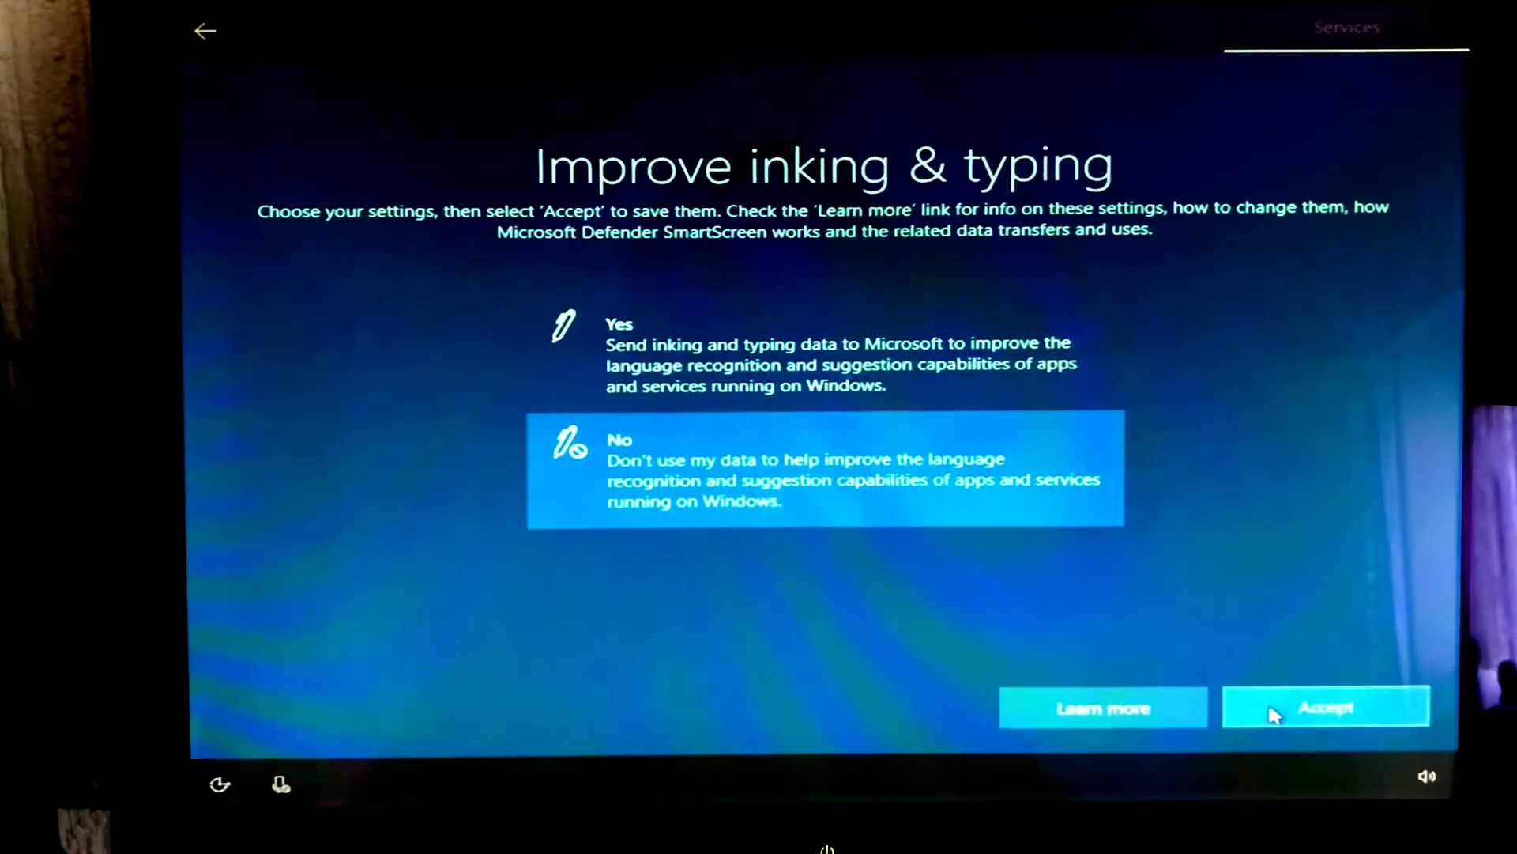
pyautogui.click(1326, 707)
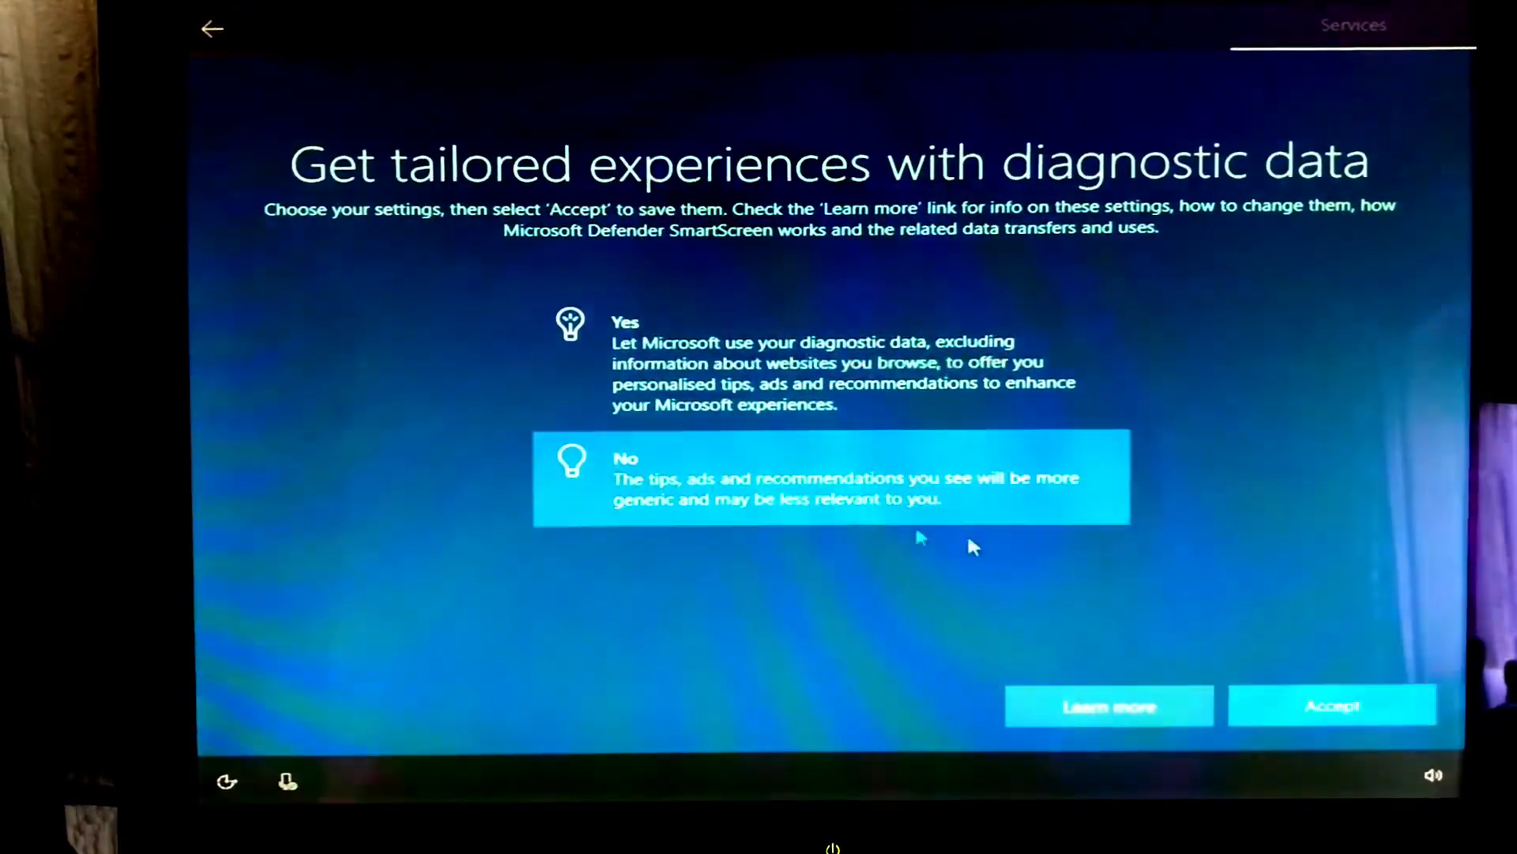
pyautogui.click(1333, 704)
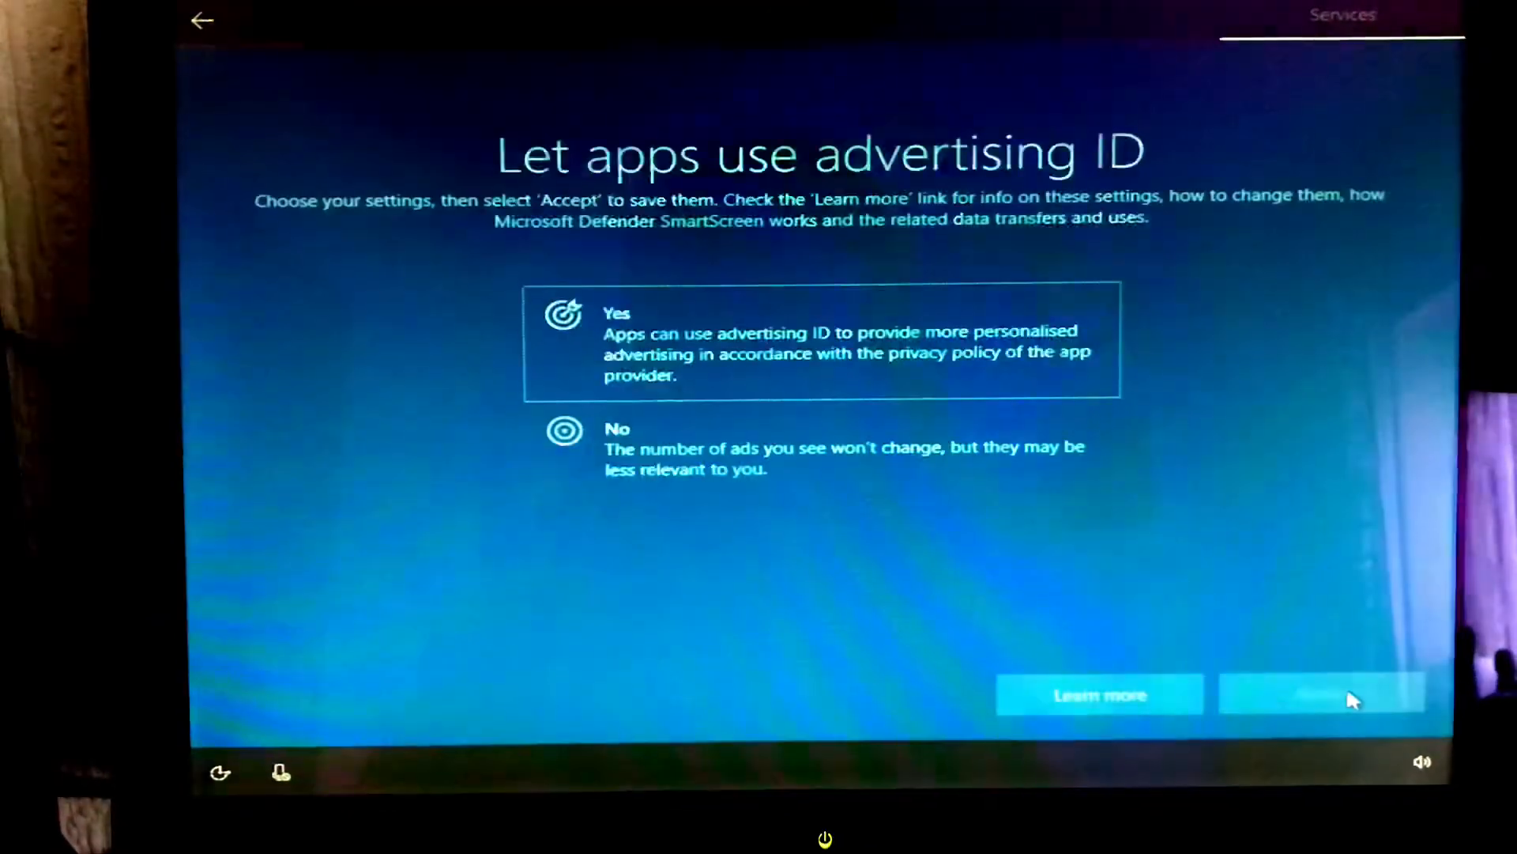
pyautogui.click(823, 446)
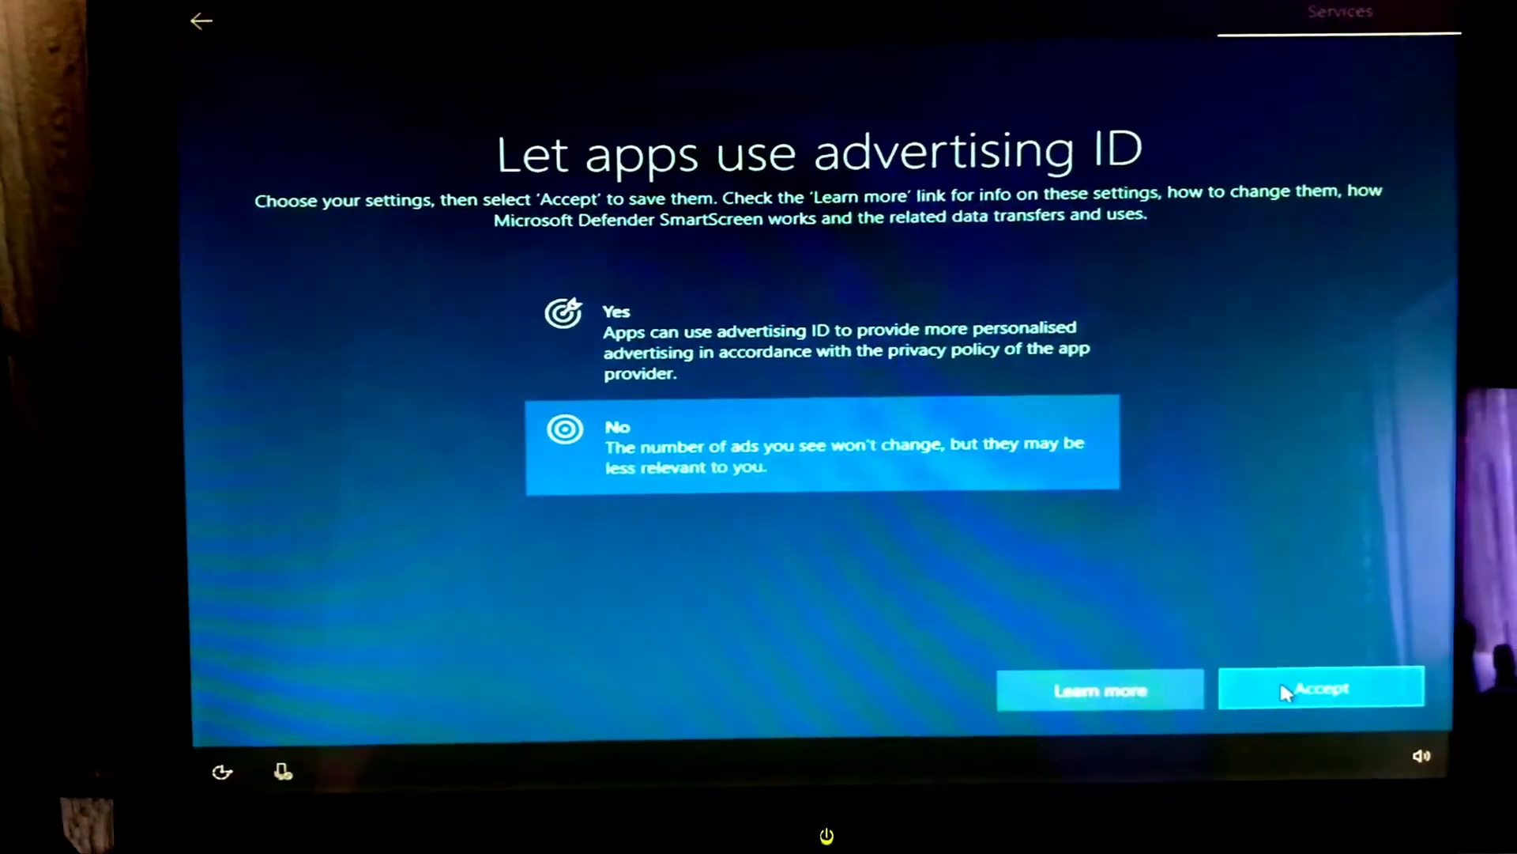
pyautogui.click(1321, 687)
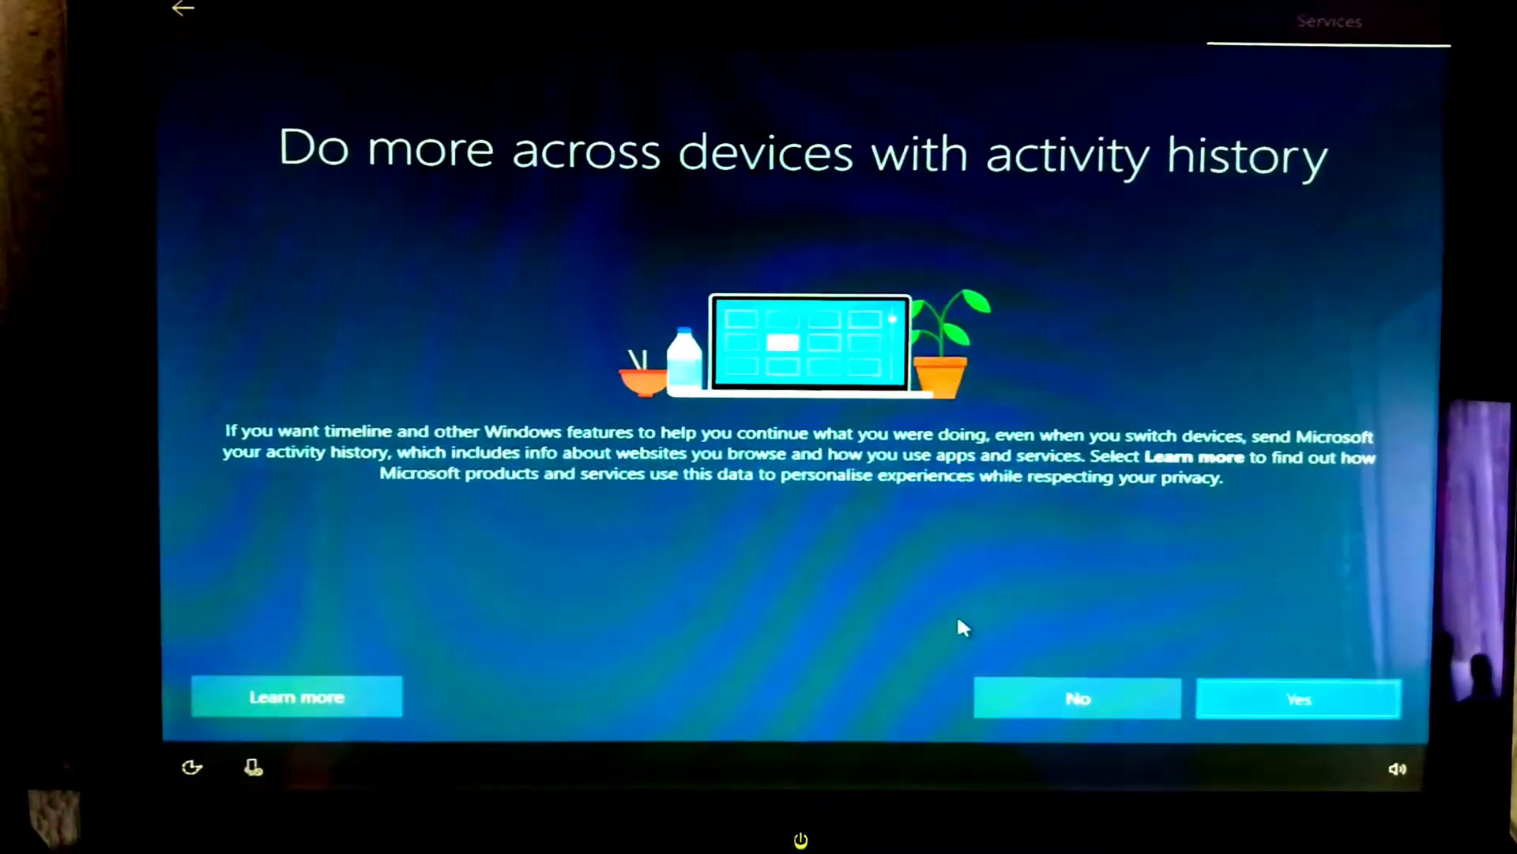
# - Answer No to activity history and Not now to Cortana
pyautogui.click(1077, 698)
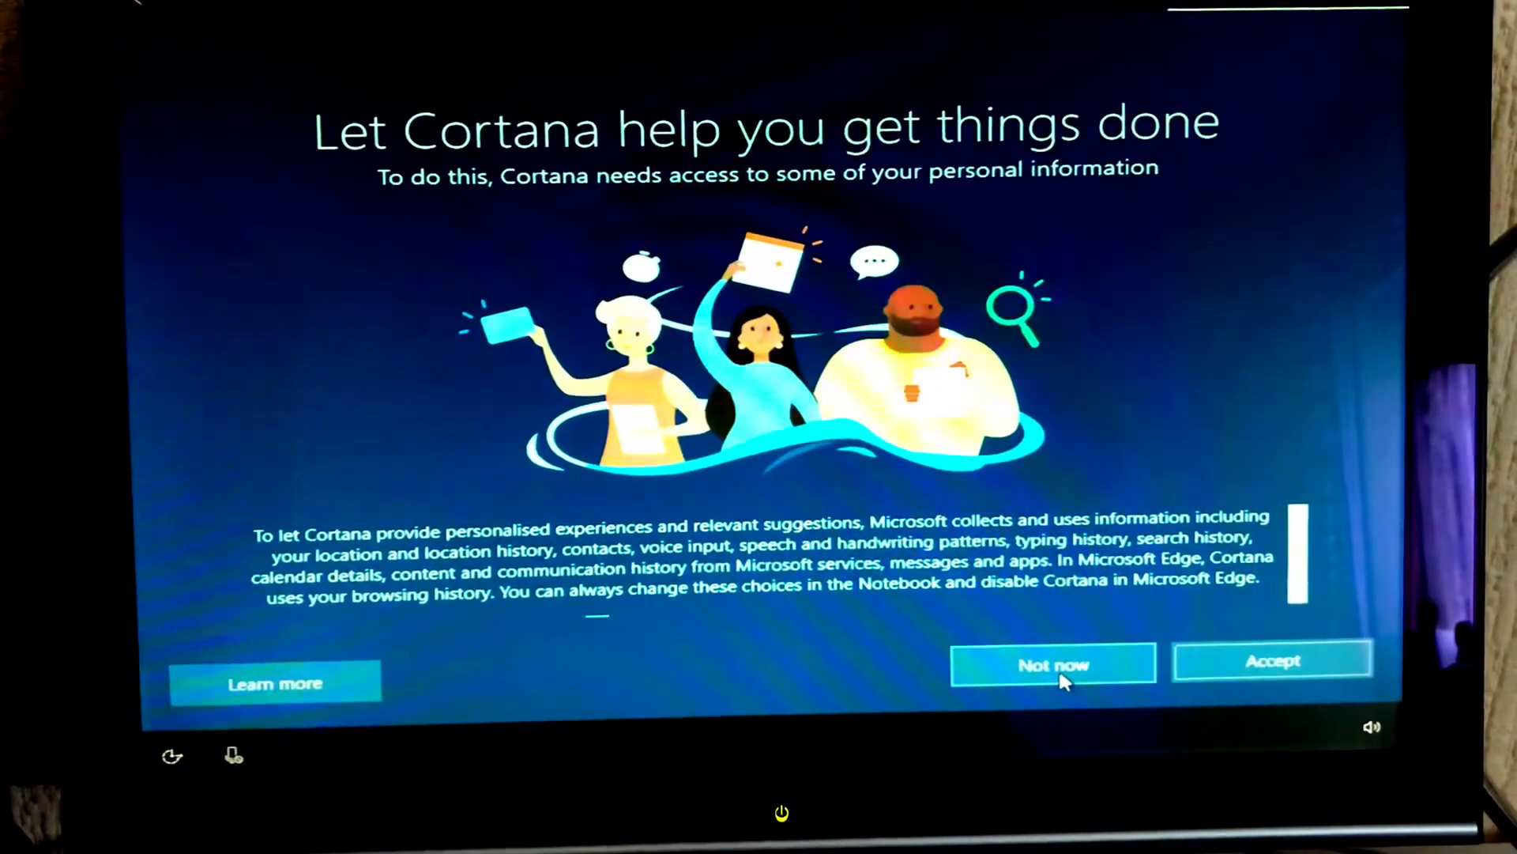
pyautogui.click(1052, 665)
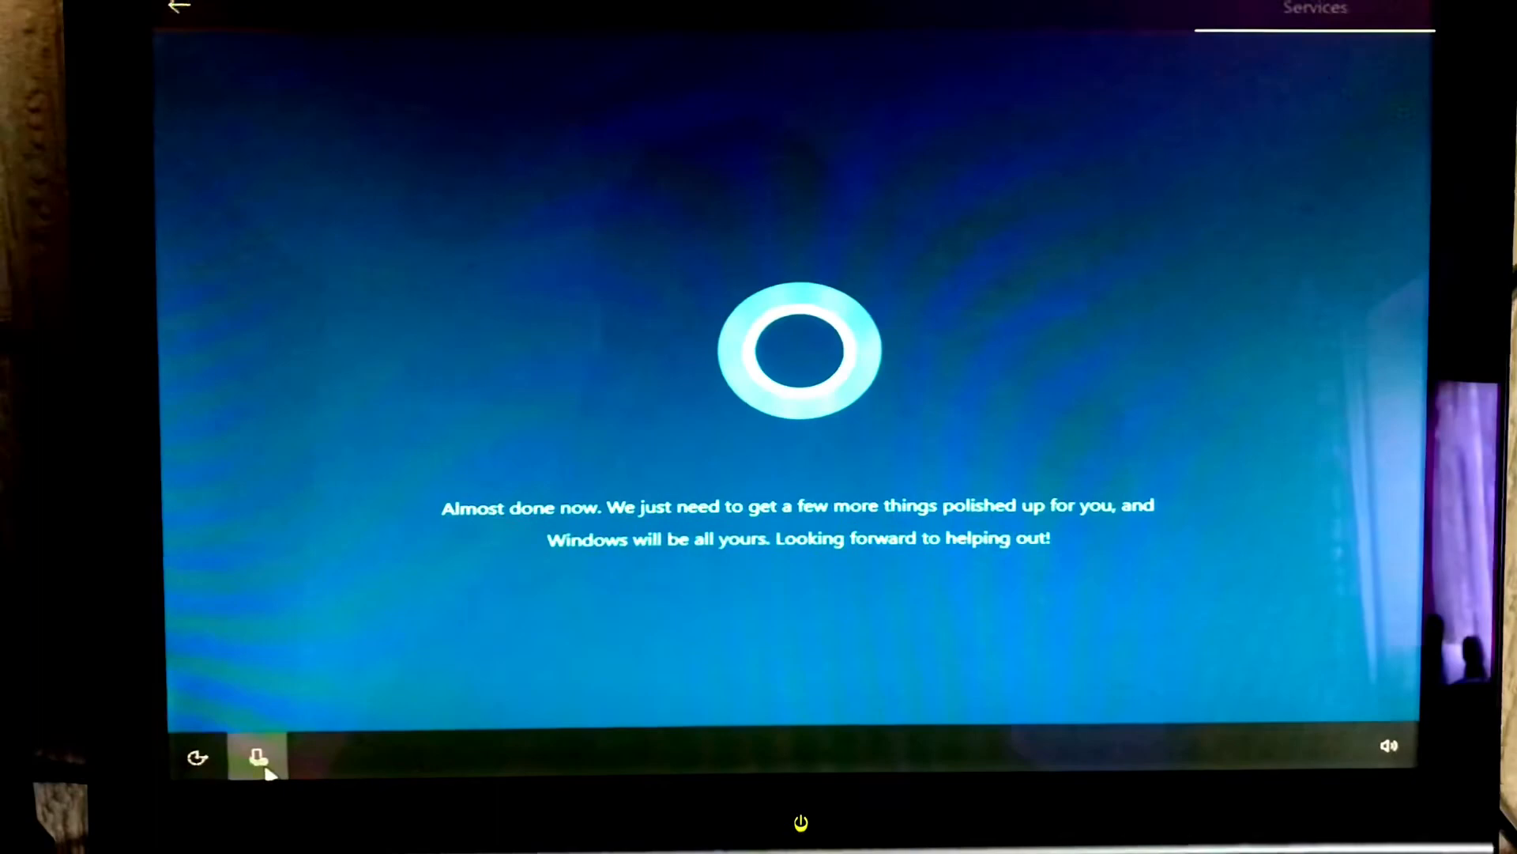
pyautogui.moveTo(1052, 359)
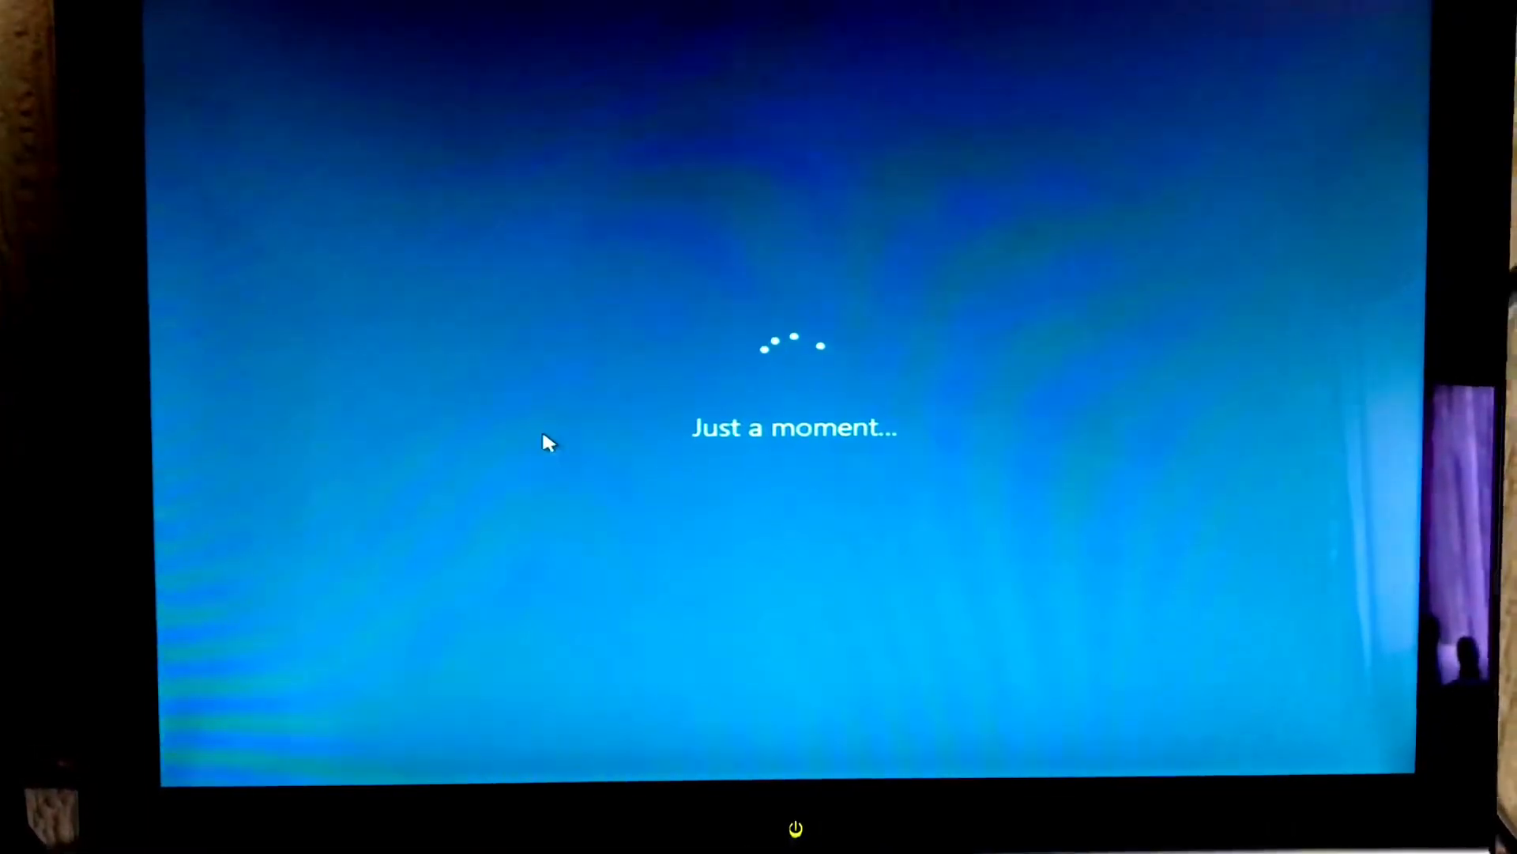
pyautogui.moveTo(1033, 411)
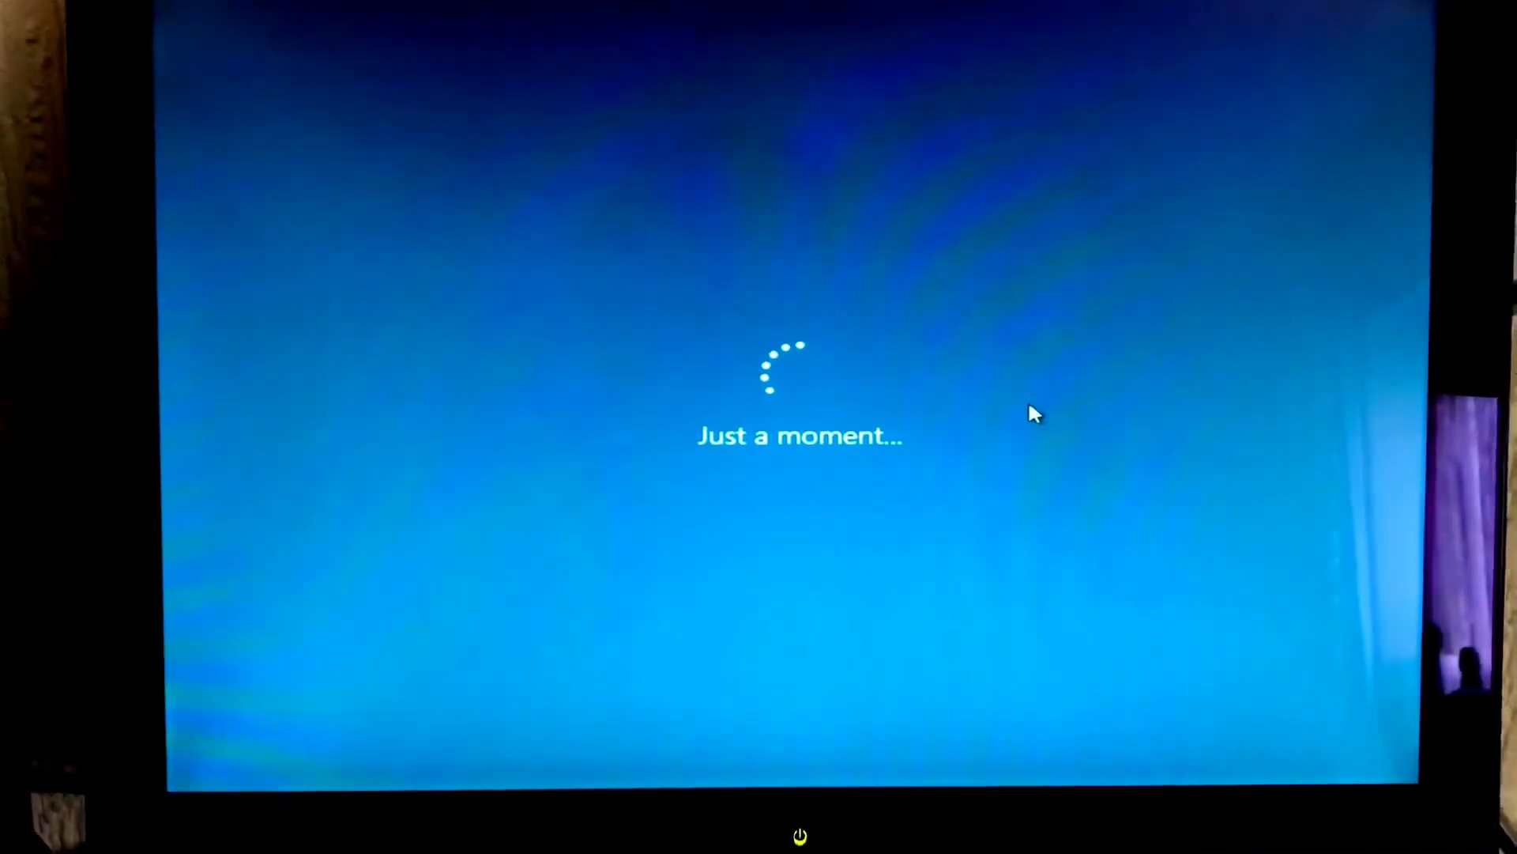